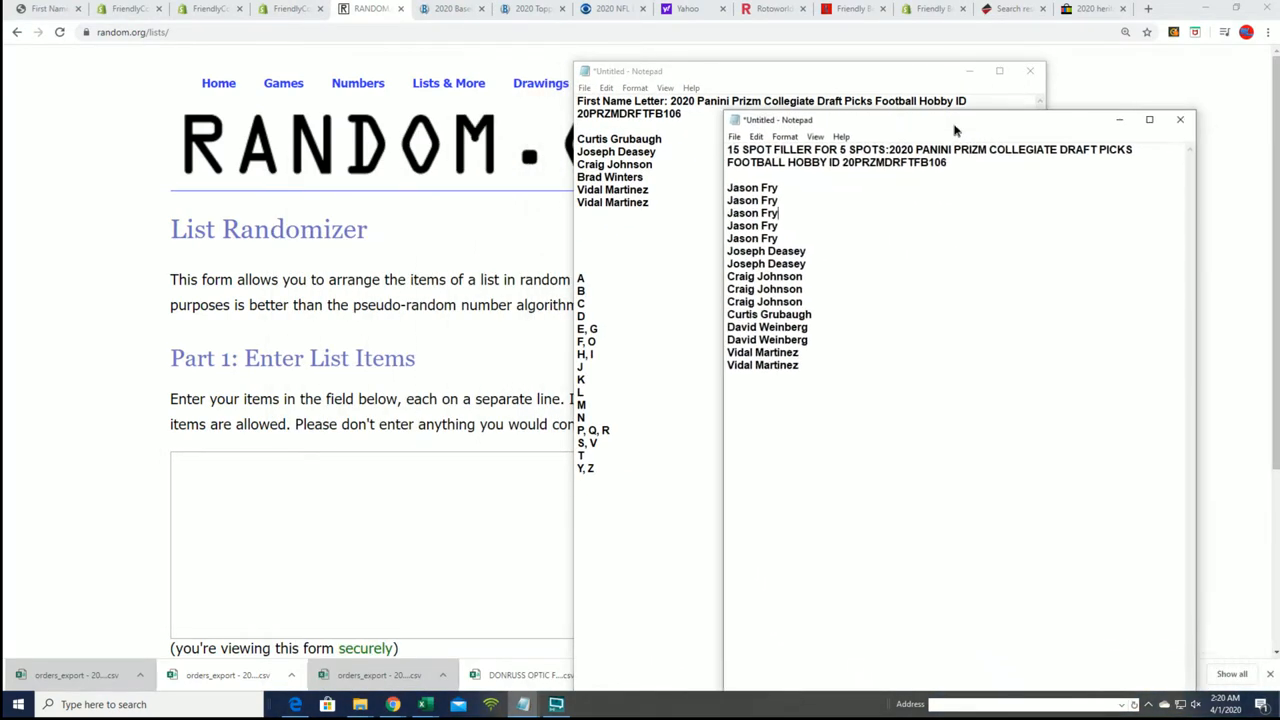
Highlight all fifteen filler entrant names below the 15 SPOT FILLER heading in Notepad.
{"action": "left_click_drag", "start_coordinate": [955, 119], "coordinate": [955, 122]}
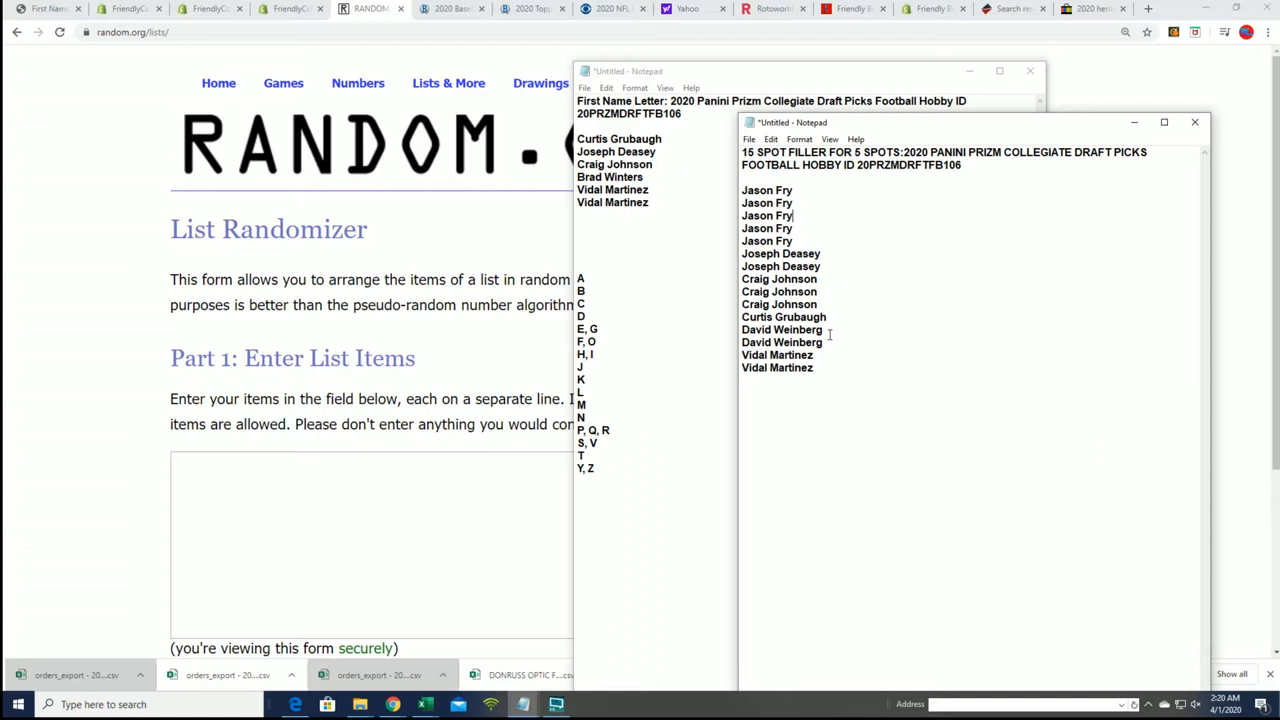
{"action": "left_click_drag", "start_coordinate": [767, 203], "coordinate": [778, 367]}
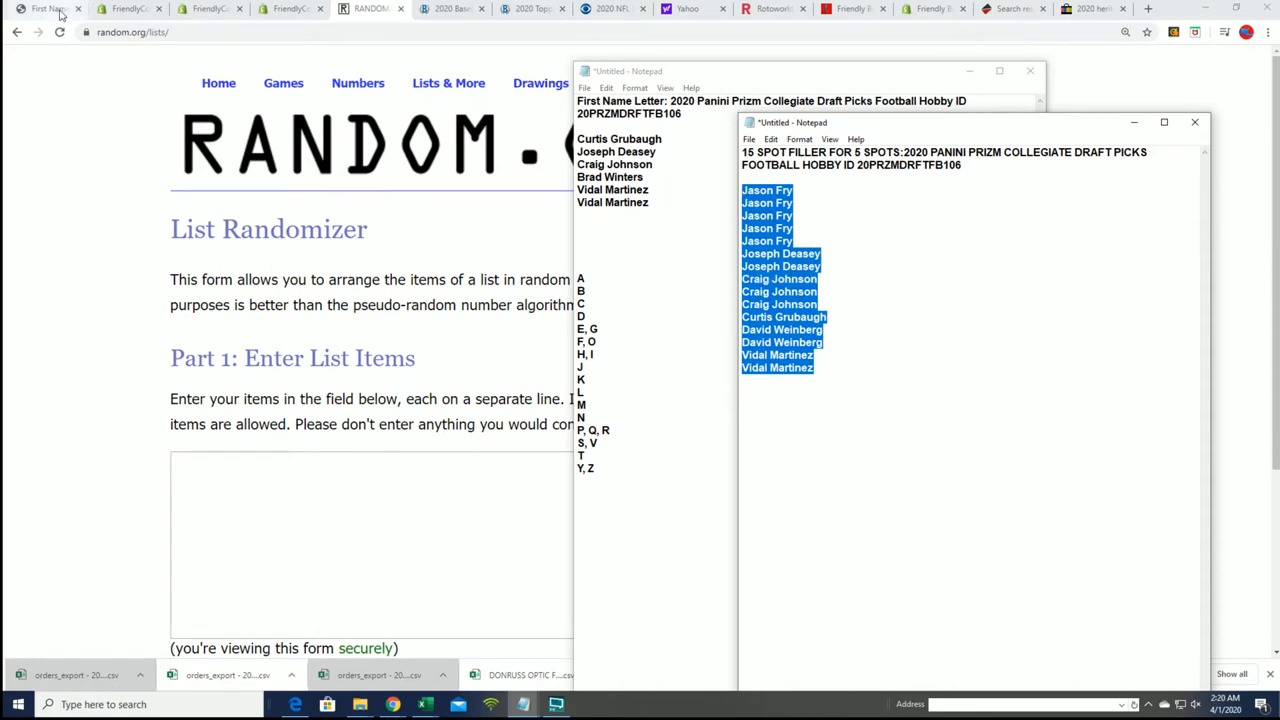
{"action": "left_click", "coordinate": [50, 9]}
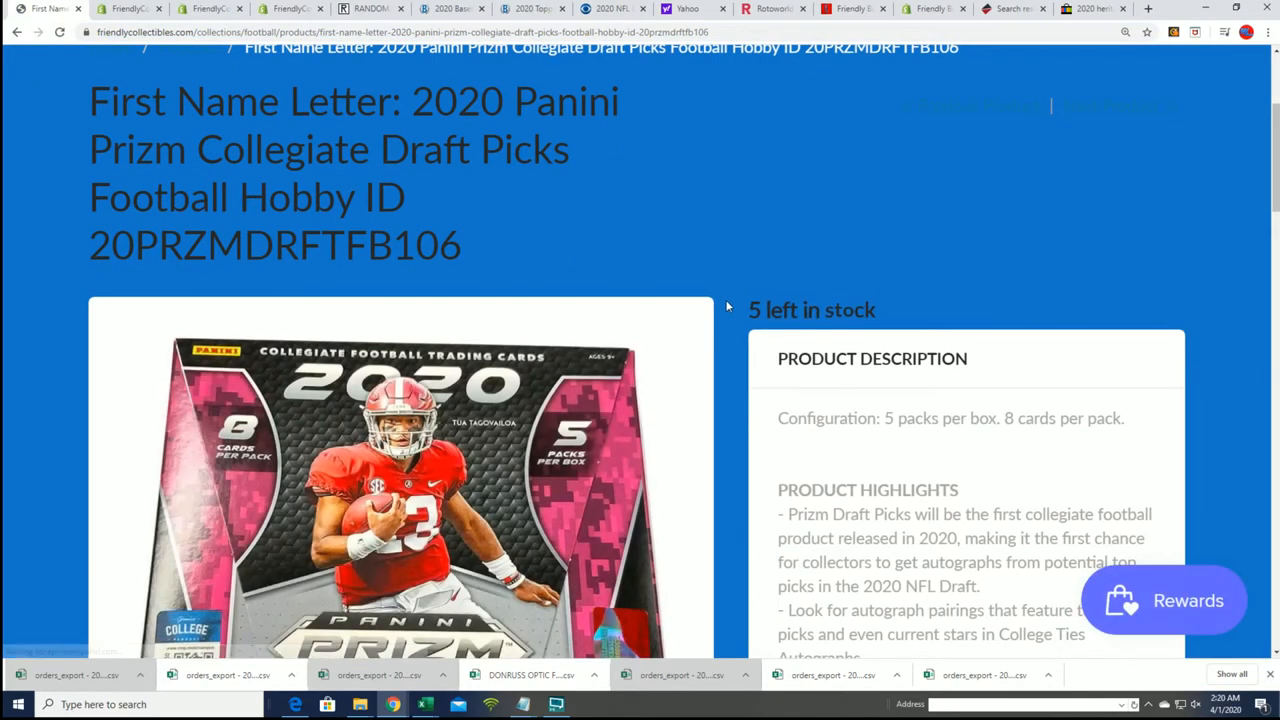
Check the Football collection showing the Prizm Draft Picks 15-spot filler sold out.
{"action": "left_click", "coordinate": [370, 9]}
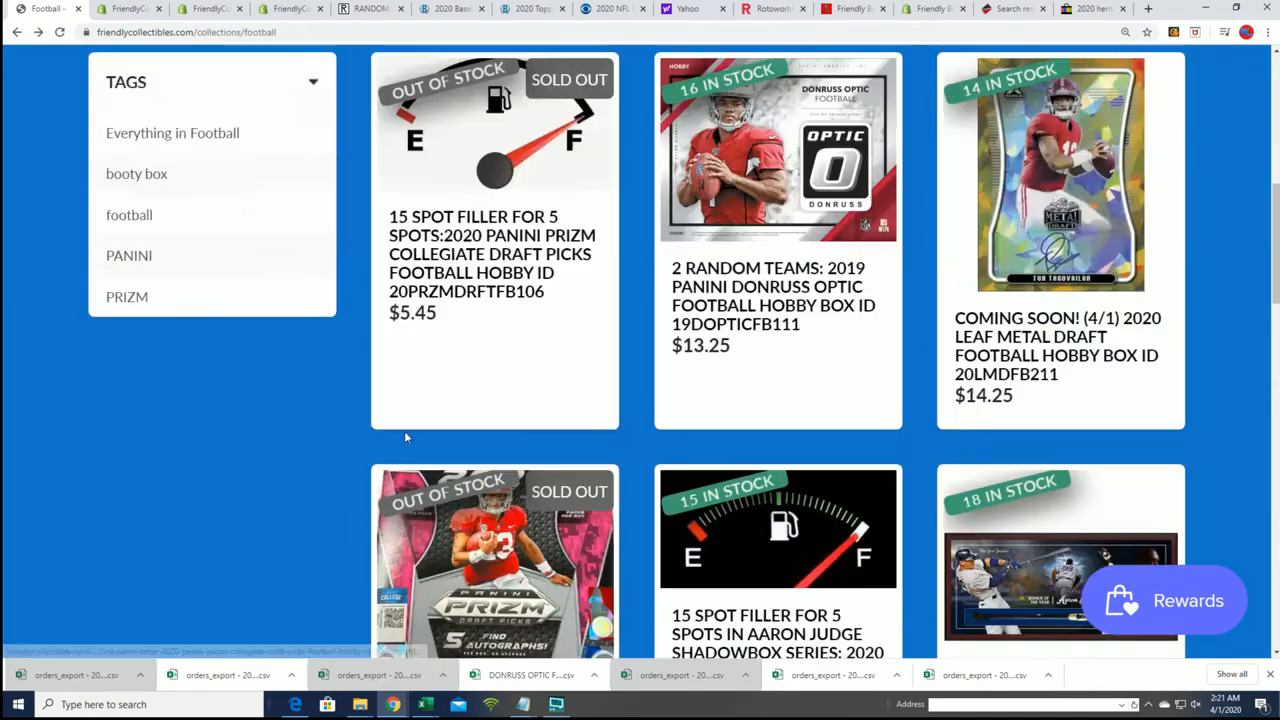
{"action": "left_click", "coordinate": [370, 9]}
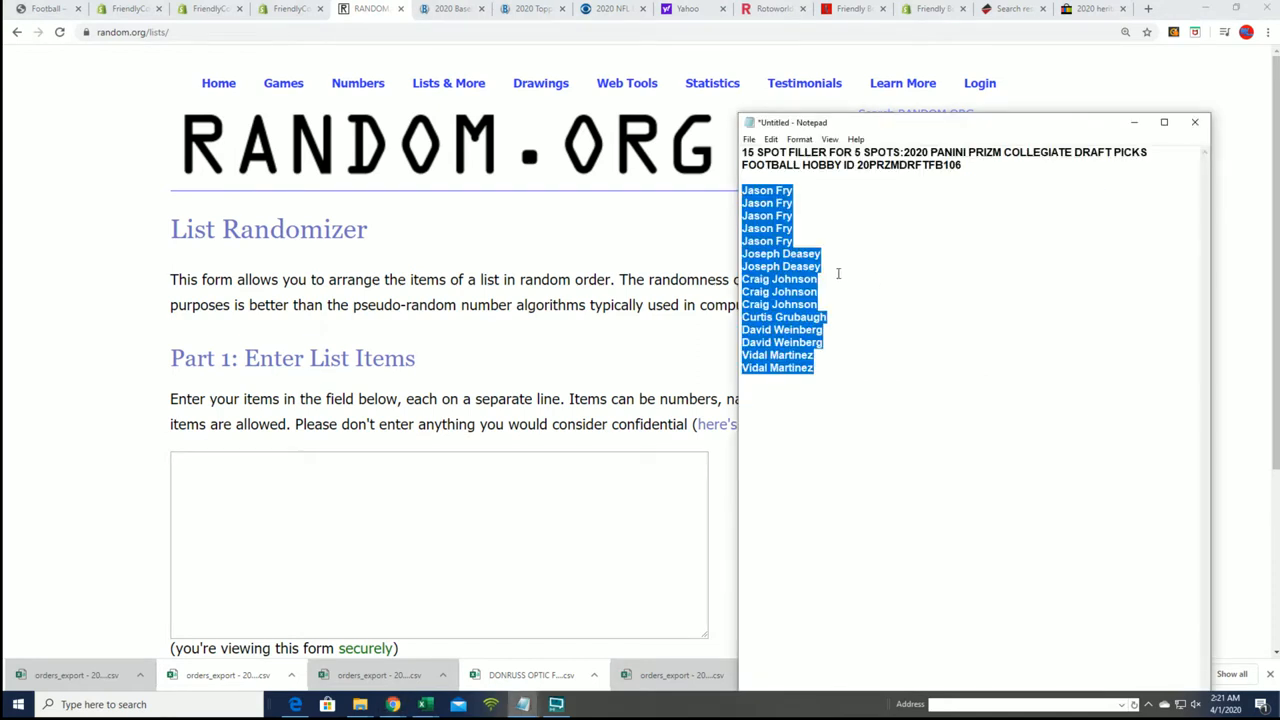
Copy the selected filler names and paste them into the Part 1 list box.
{"action": "right_click", "coordinate": [838, 275]}
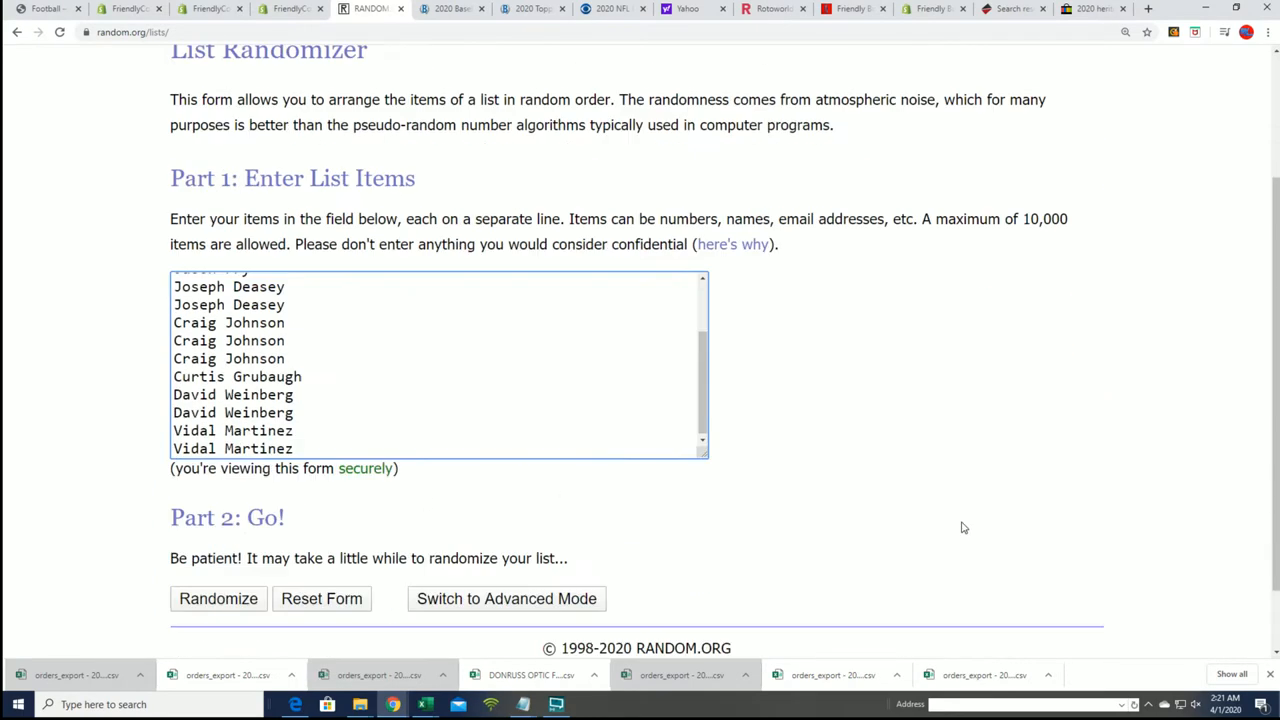
Randomize the fifteen names, then hit Again! until seven shuffles are done.
{"action": "left_click", "coordinate": [218, 598]}
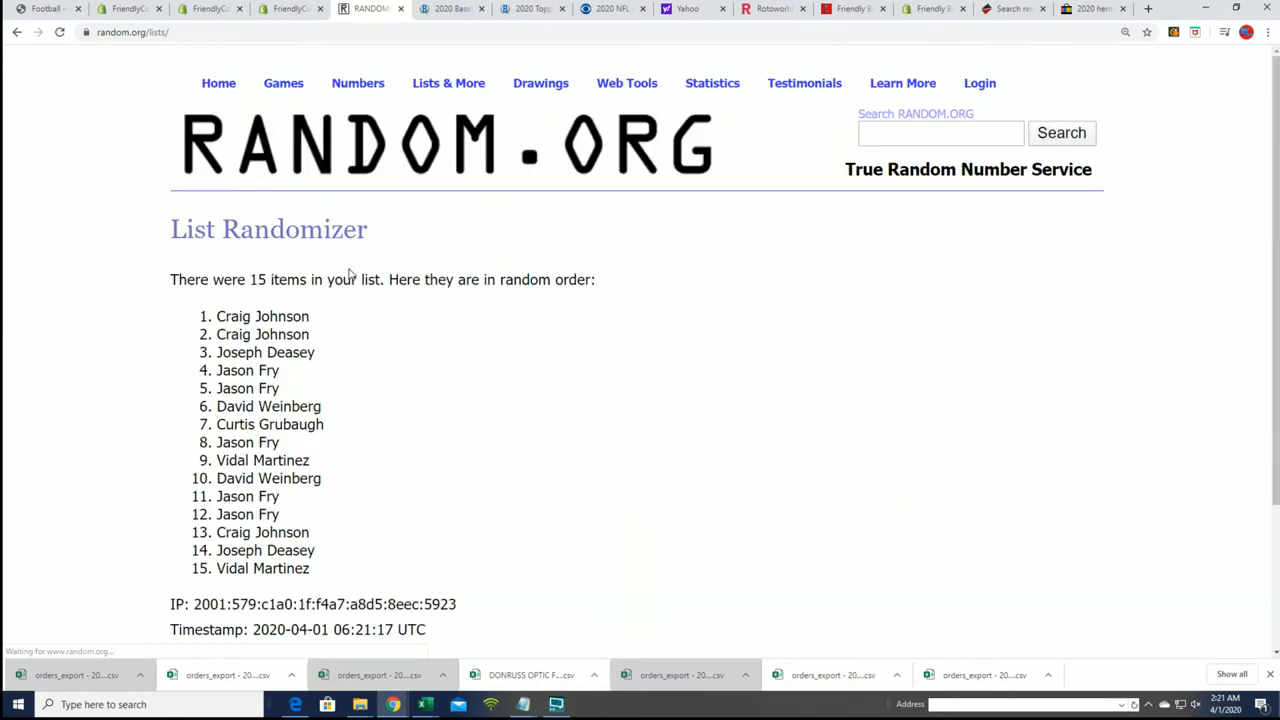
{"action": "scroll", "scroll_direction": "down", "scroll_amount": 3}
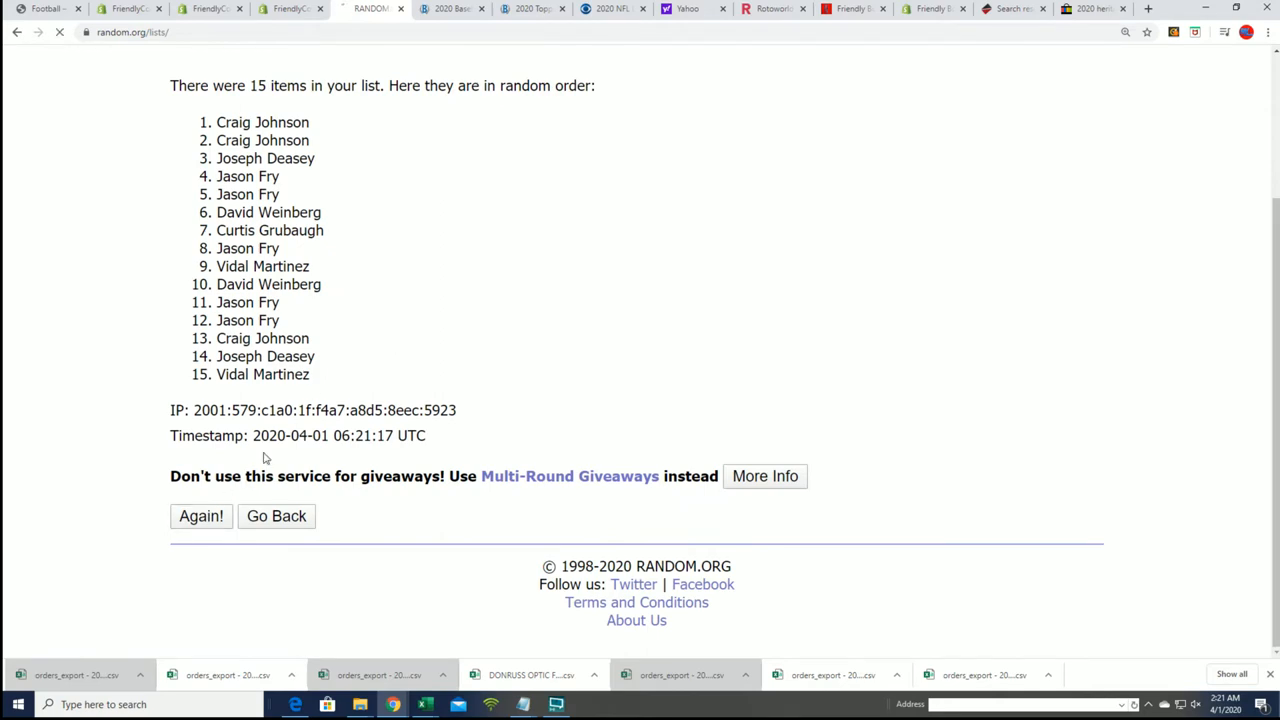
{"action": "left_click", "coordinate": [201, 516]}
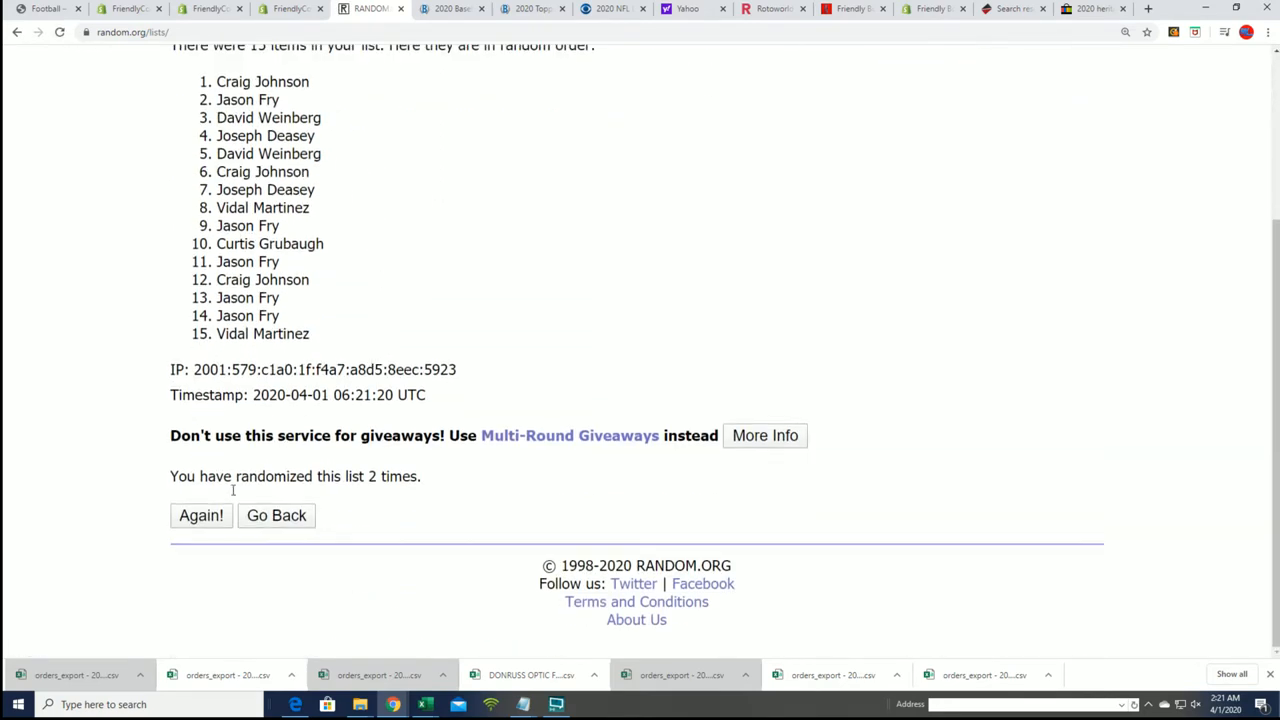
{"action": "left_click", "coordinate": [201, 515]}
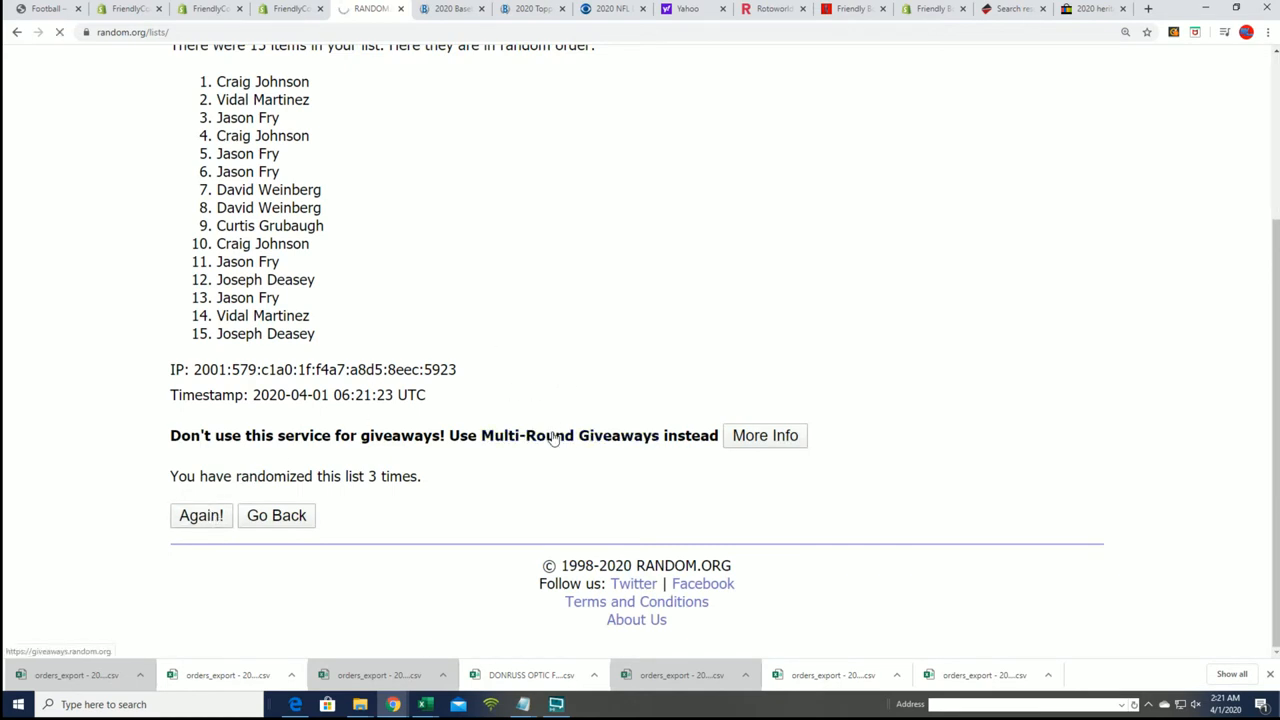
{"action": "left_click", "coordinate": [201, 515]}
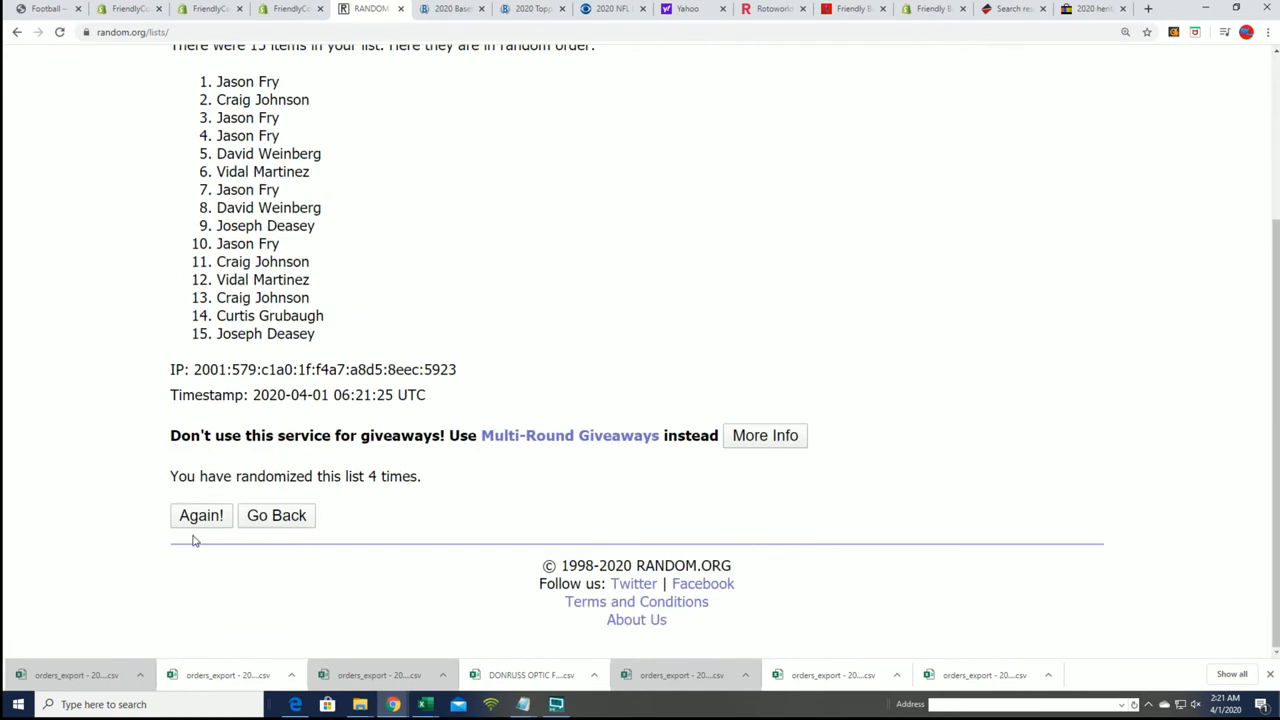
{"action": "left_click", "coordinate": [201, 515]}
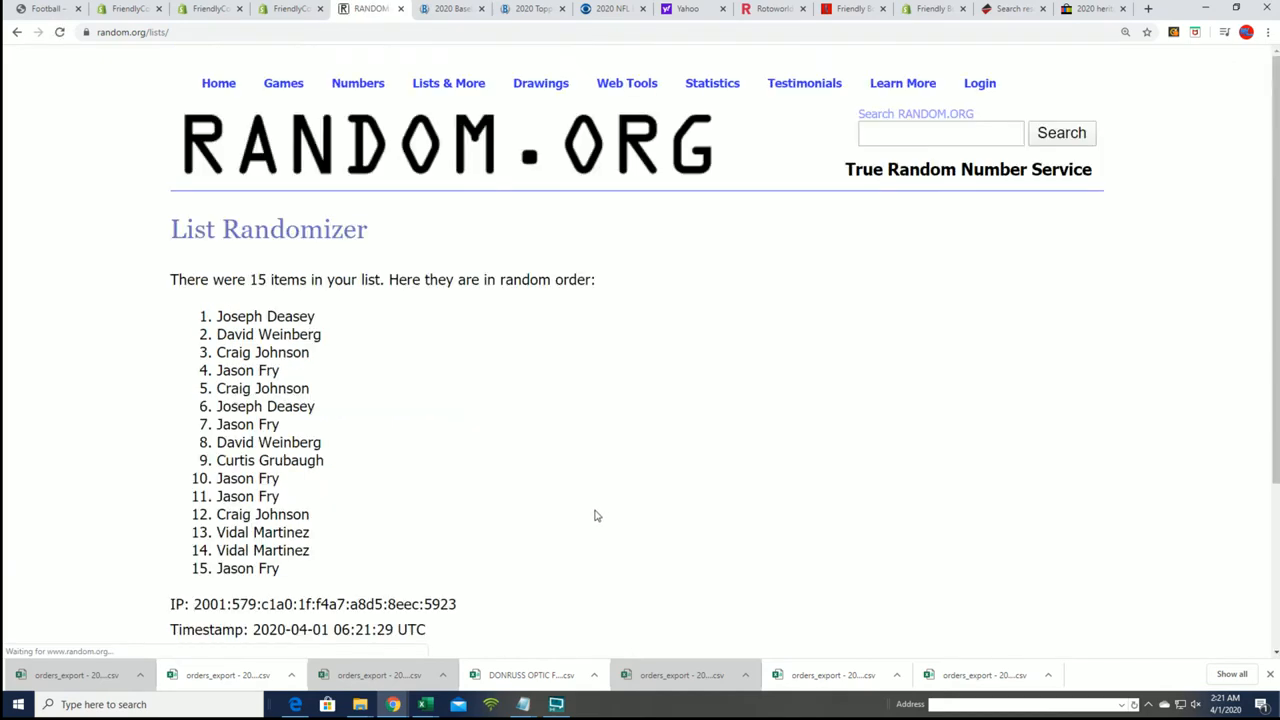
{"action": "scroll", "scroll_direction": "down", "scroll_amount": 3}
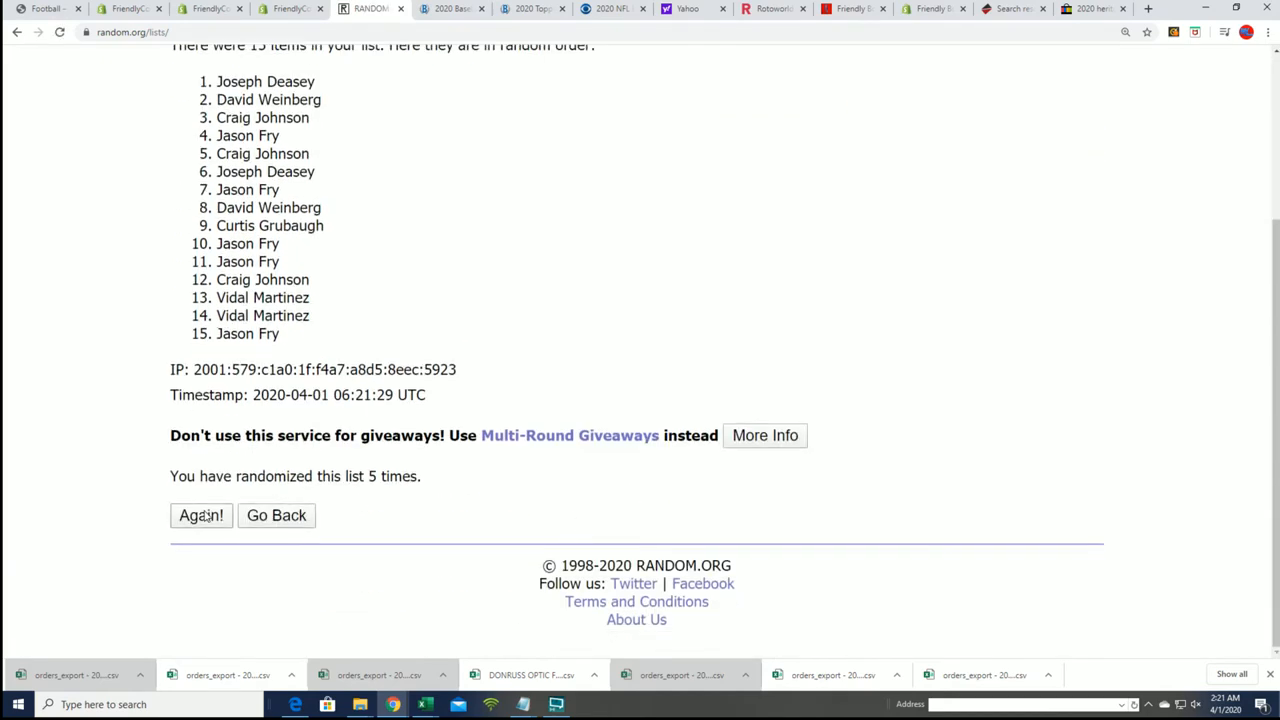
{"action": "left_click", "coordinate": [200, 515]}
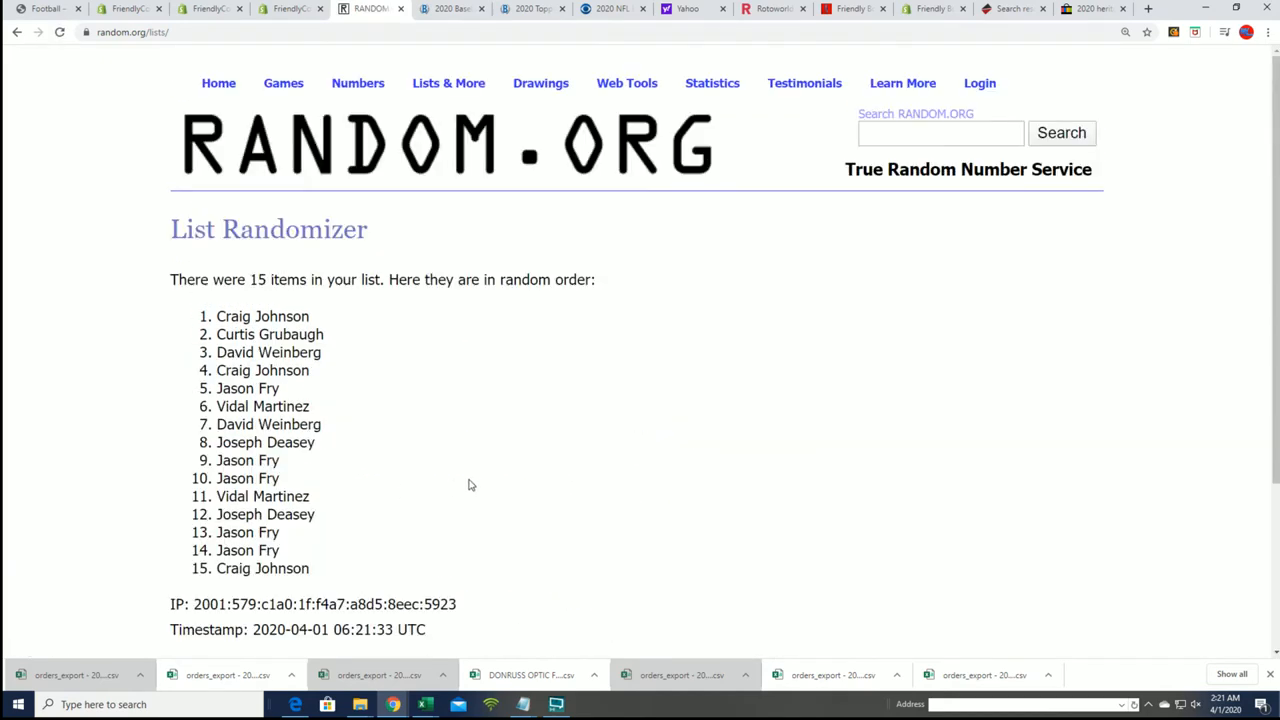
{"action": "scroll", "scroll_direction": "down", "scroll_amount": 3}
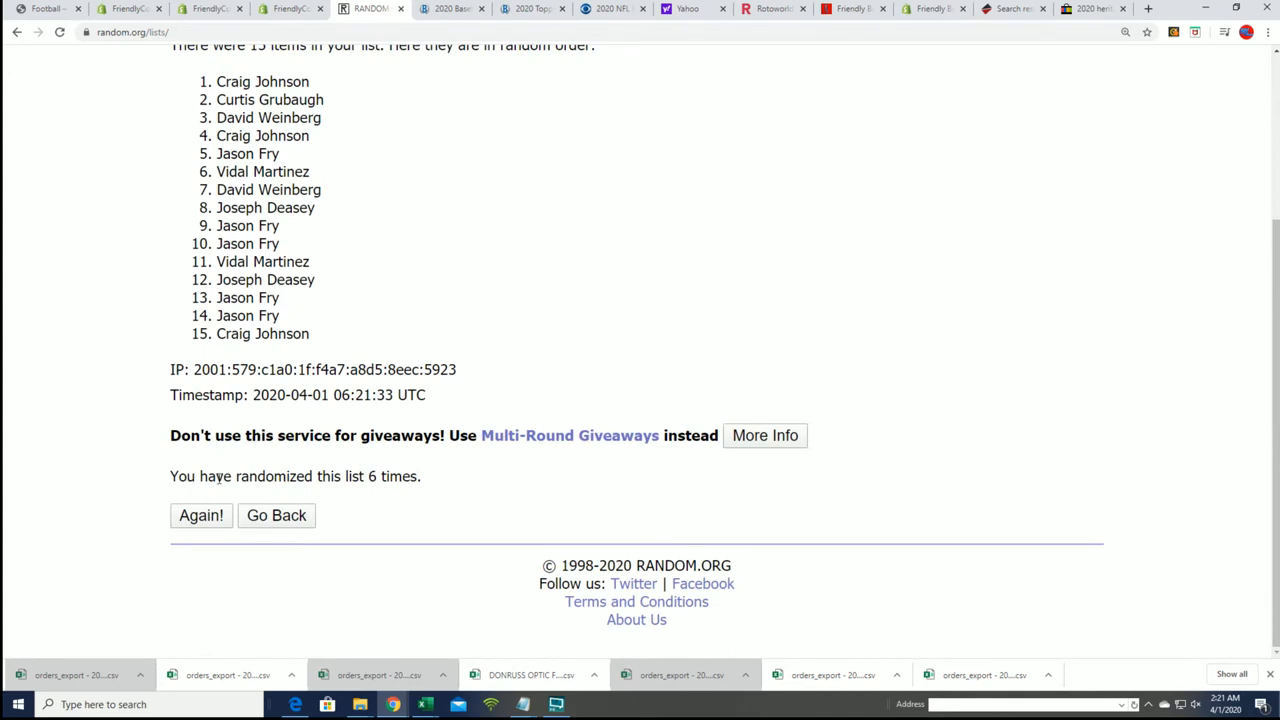
{"action": "left_click", "coordinate": [201, 515]}
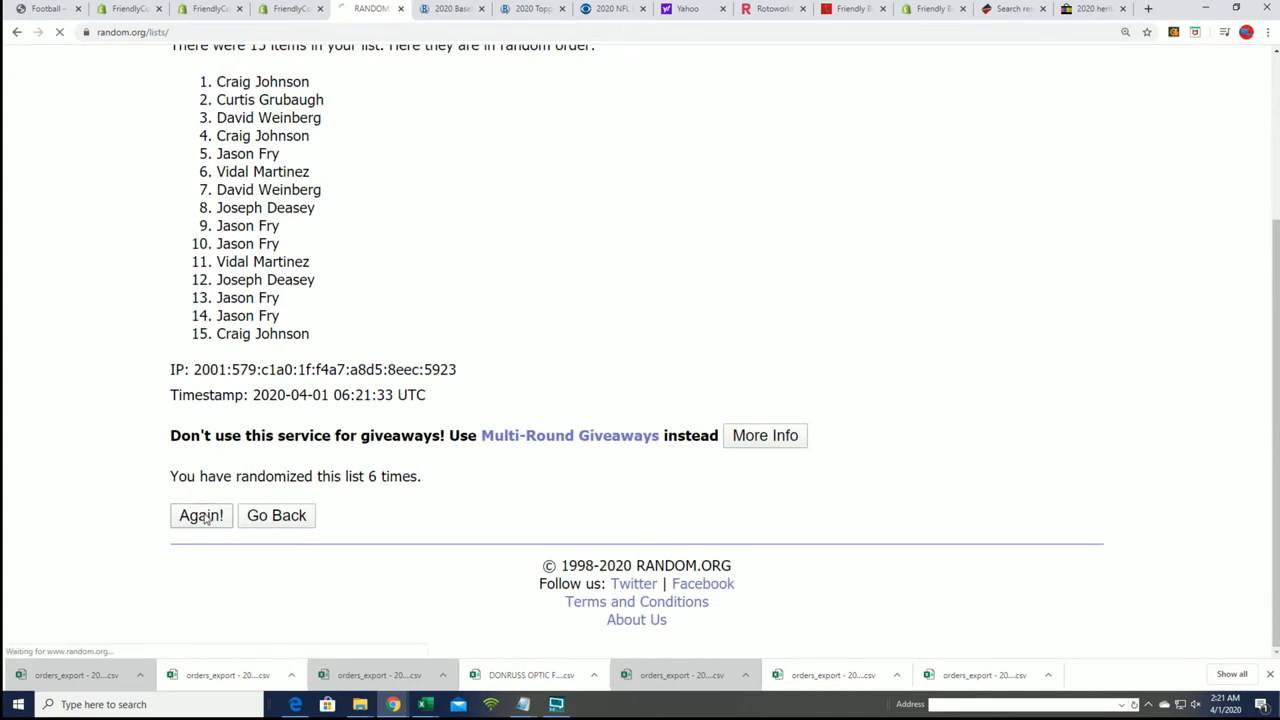
{"action": "left_click", "coordinate": [201, 515]}
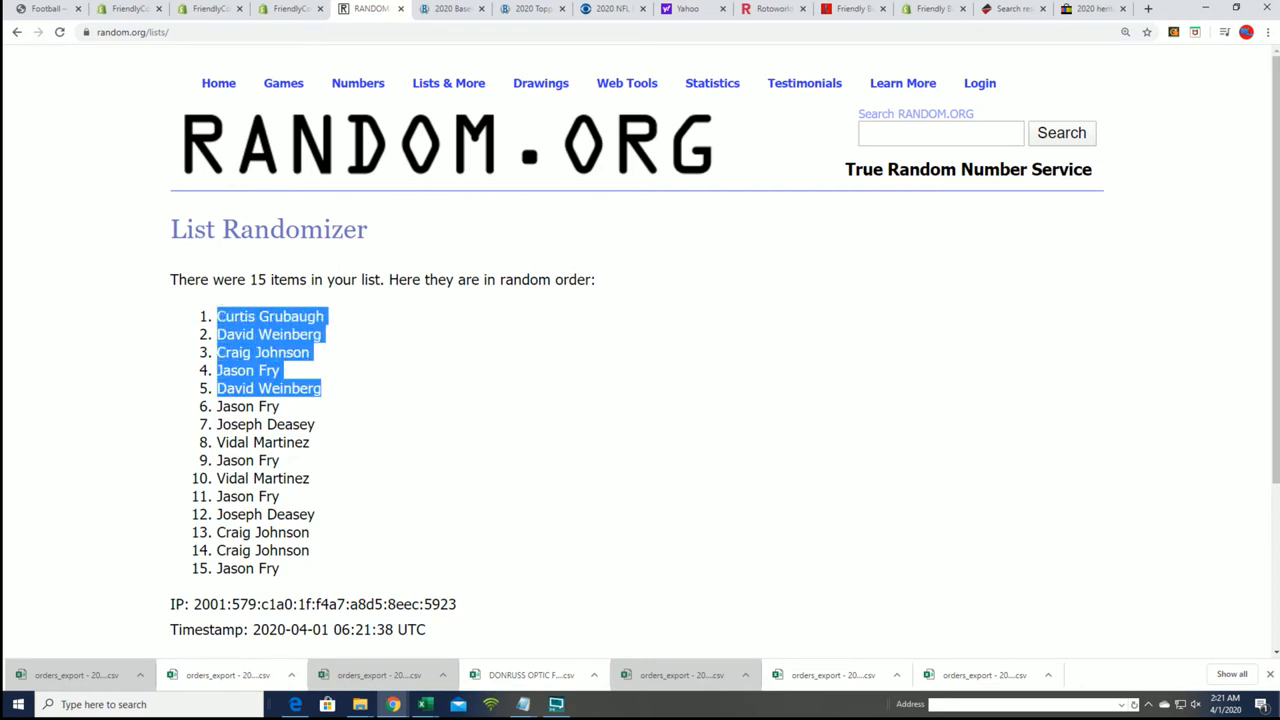
{"action": "mouse_move", "coordinate": [318, 361]}
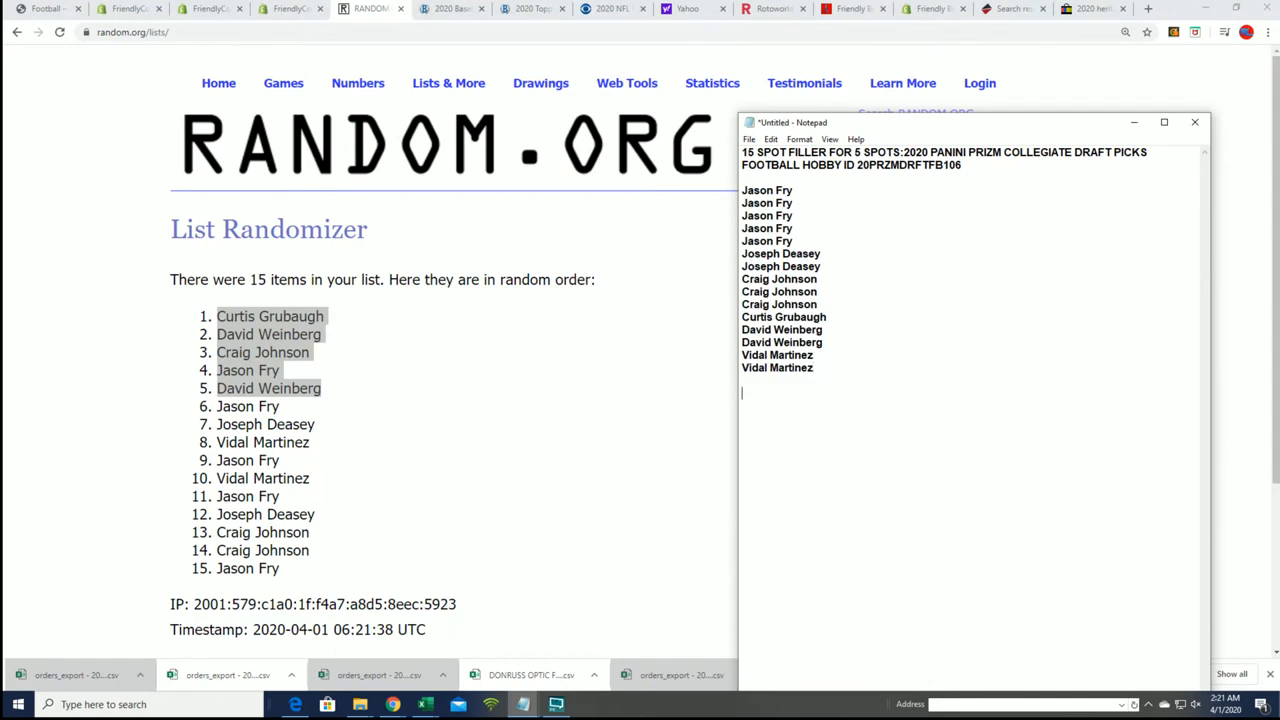
{"action": "type", "text": "Curtis Grubaugh"}
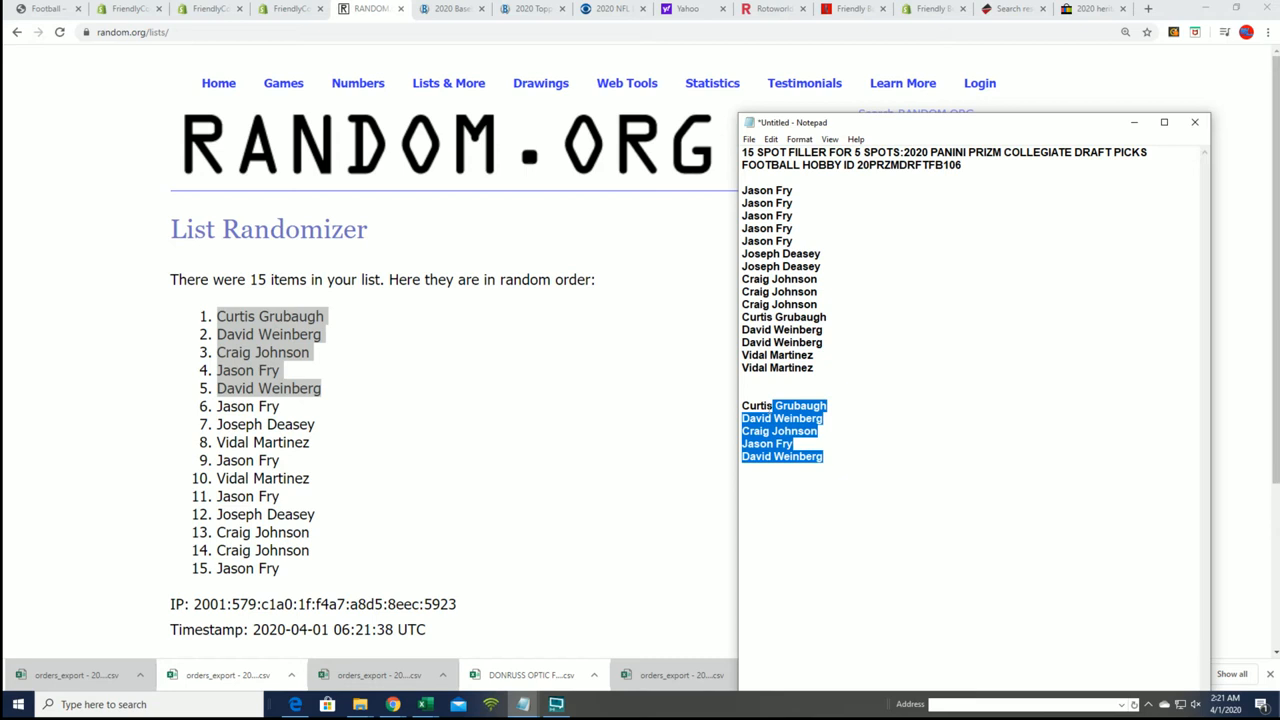
{"action": "right_click", "coordinate": [783, 430]}
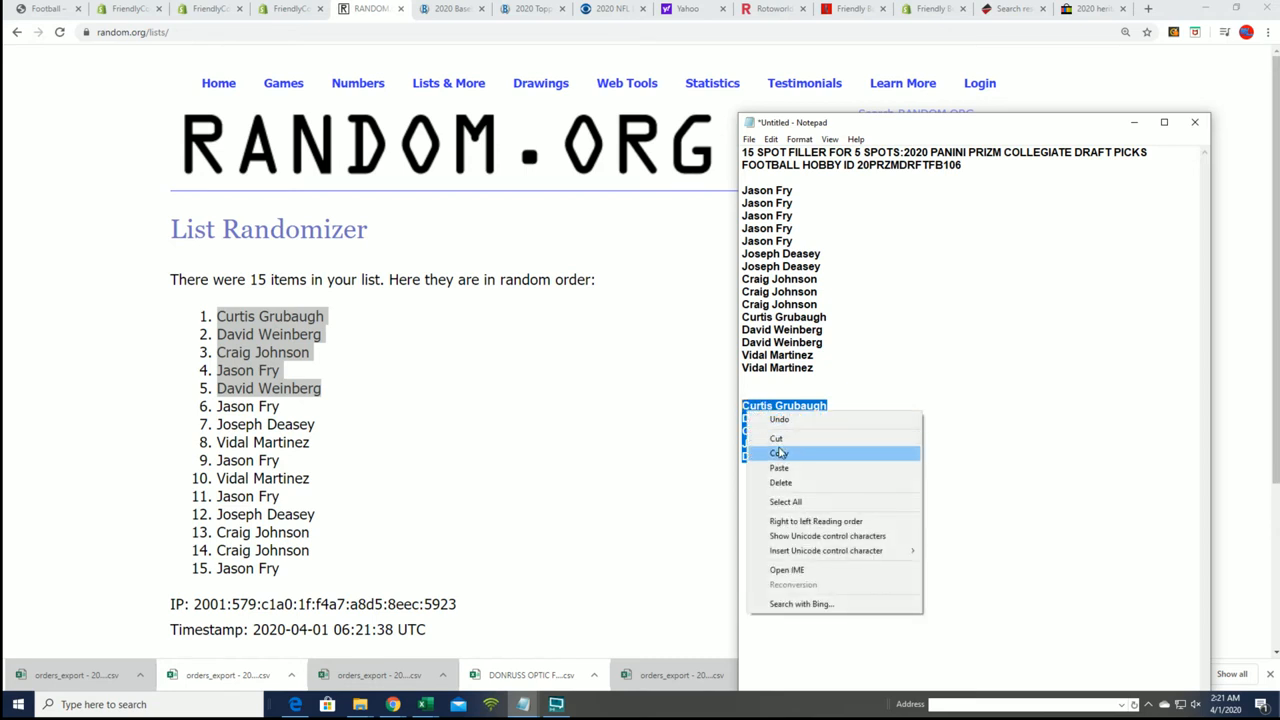
{"action": "left_click", "coordinate": [779, 453]}
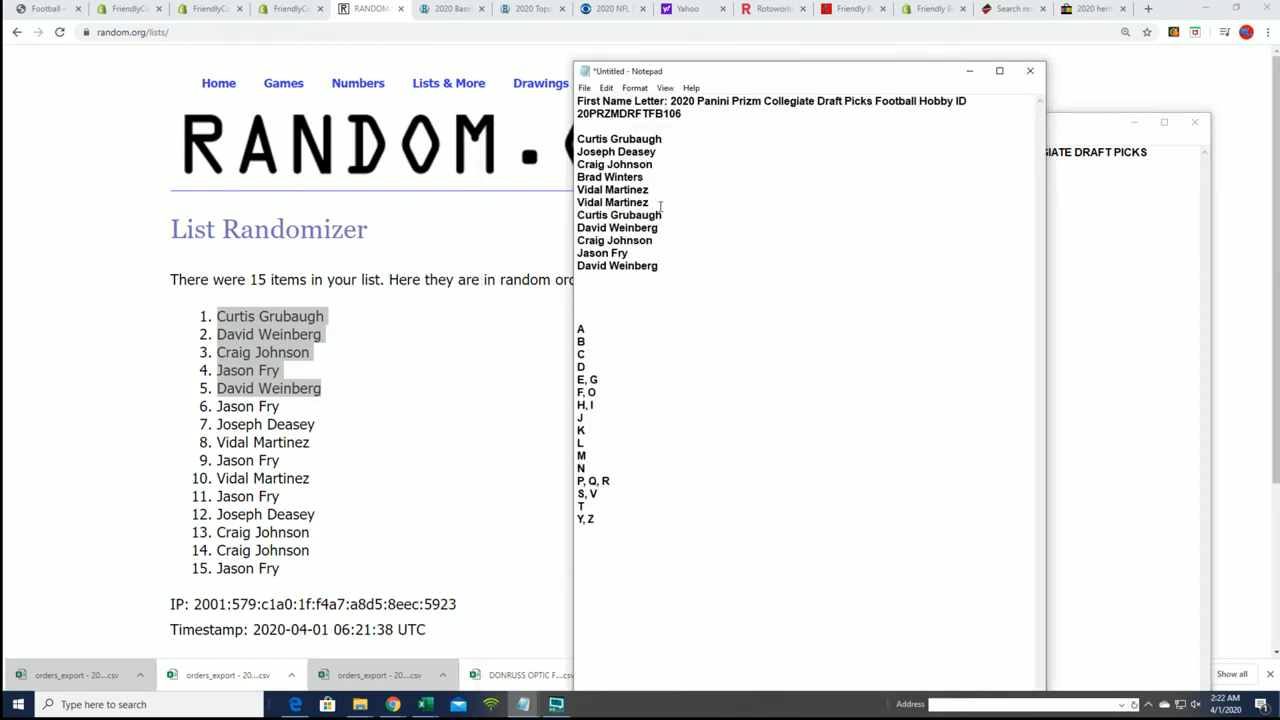
{"action": "double_click", "coordinate": [617, 265]}
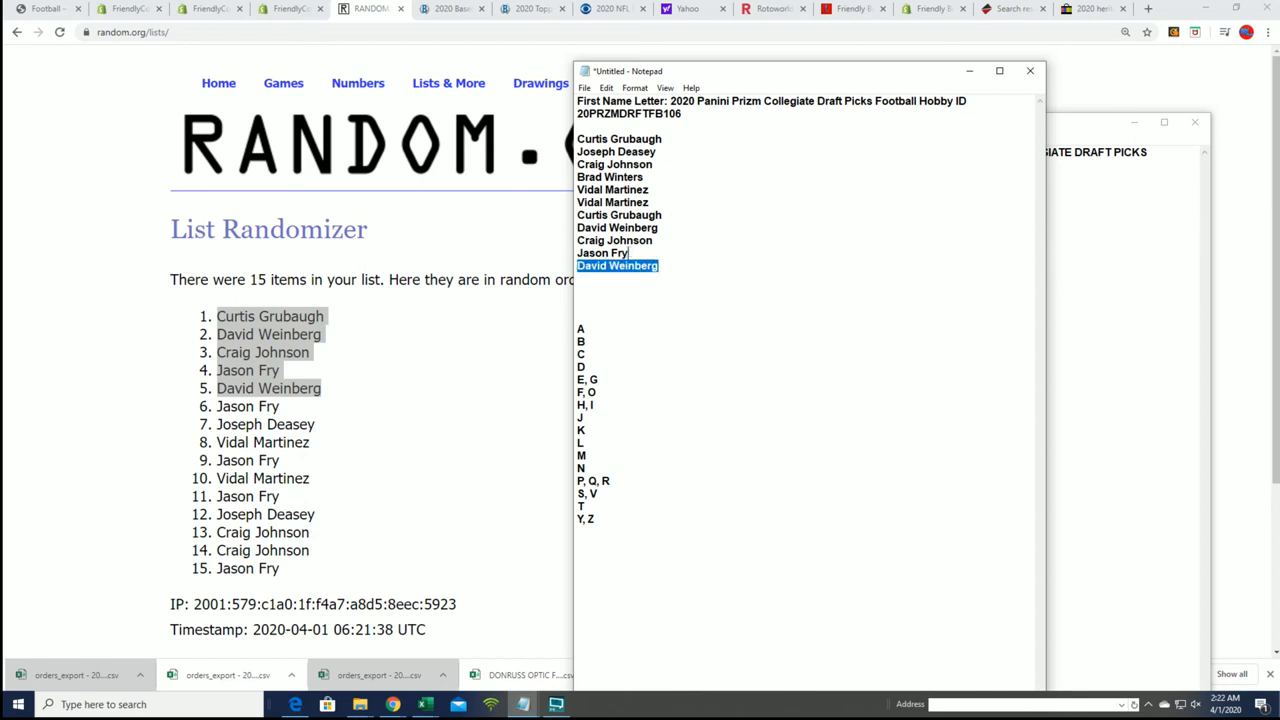